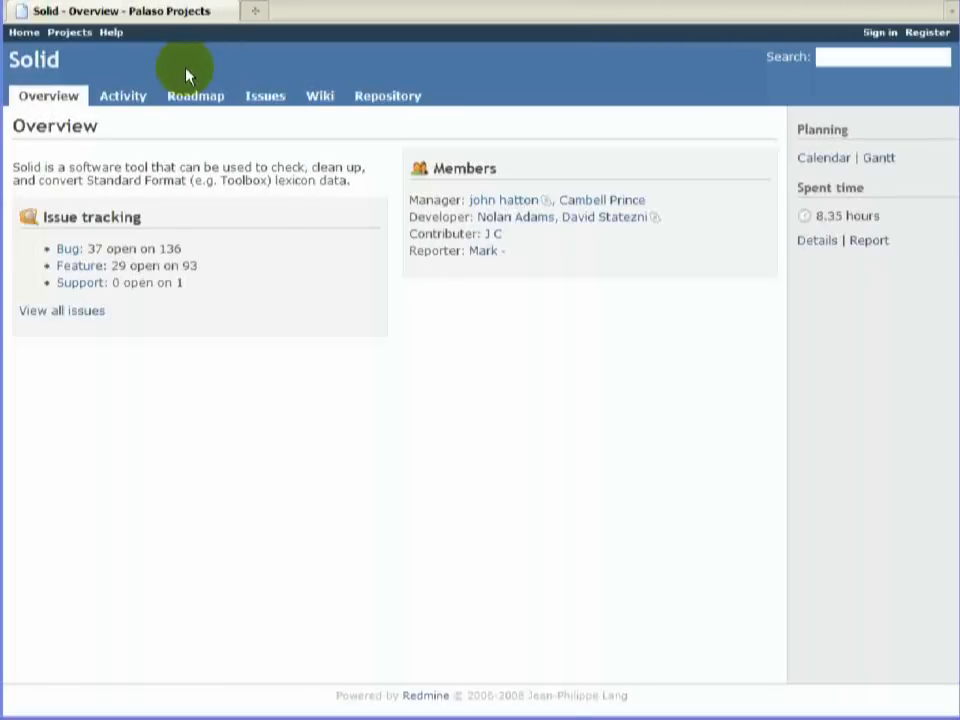
{"action": "mouse_move", "coordinate": [490, 162]}
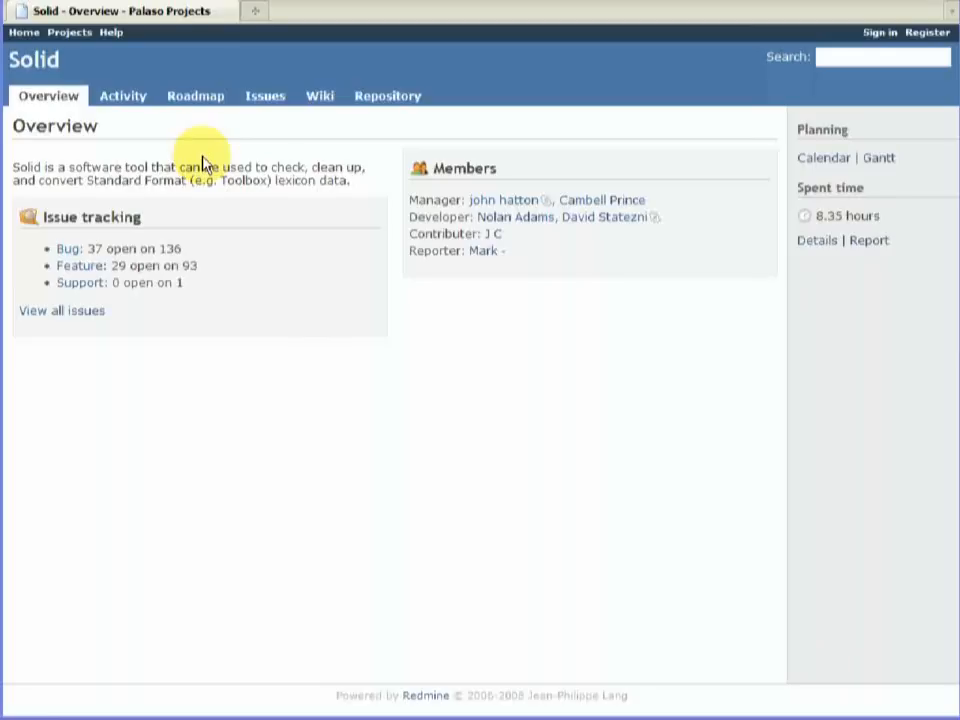
Show the Solid project's Roadmap with V0.11 (26% done) and V0.13 and their related issues.
{"action": "left_click", "coordinate": [196, 96]}
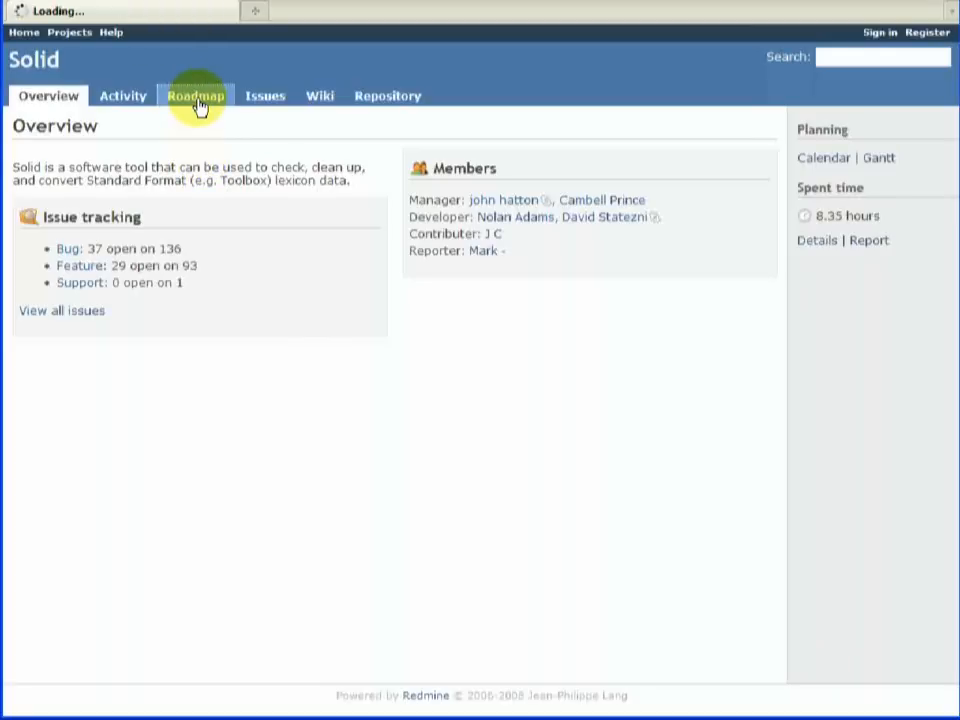
{"action": "left_click", "coordinate": [196, 96]}
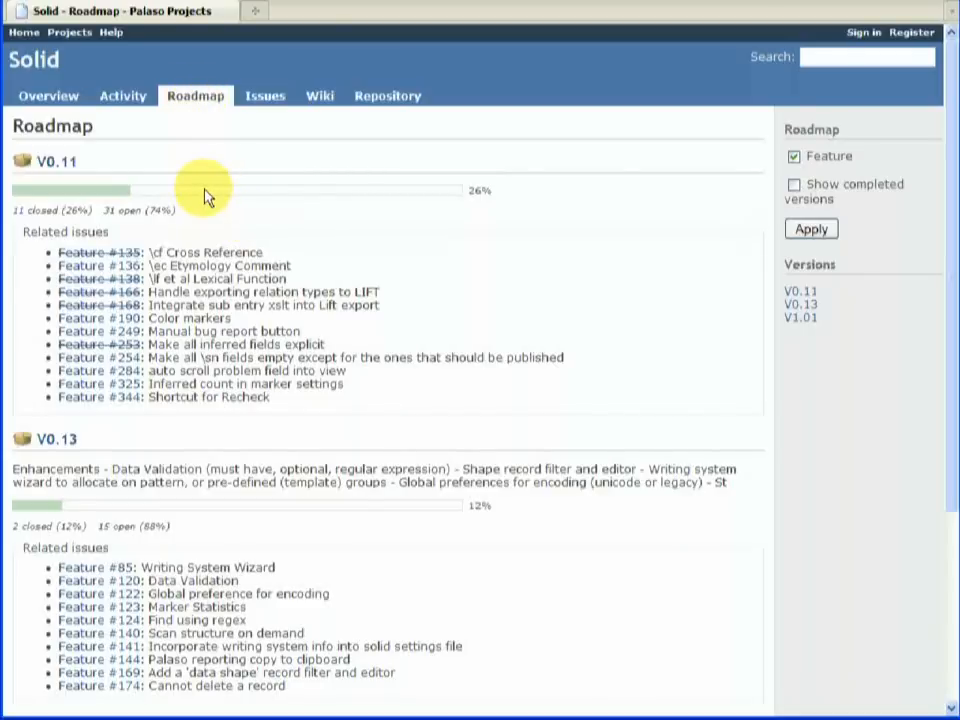
{"action": "scroll", "scroll_direction": "down", "scroll_amount": 3}
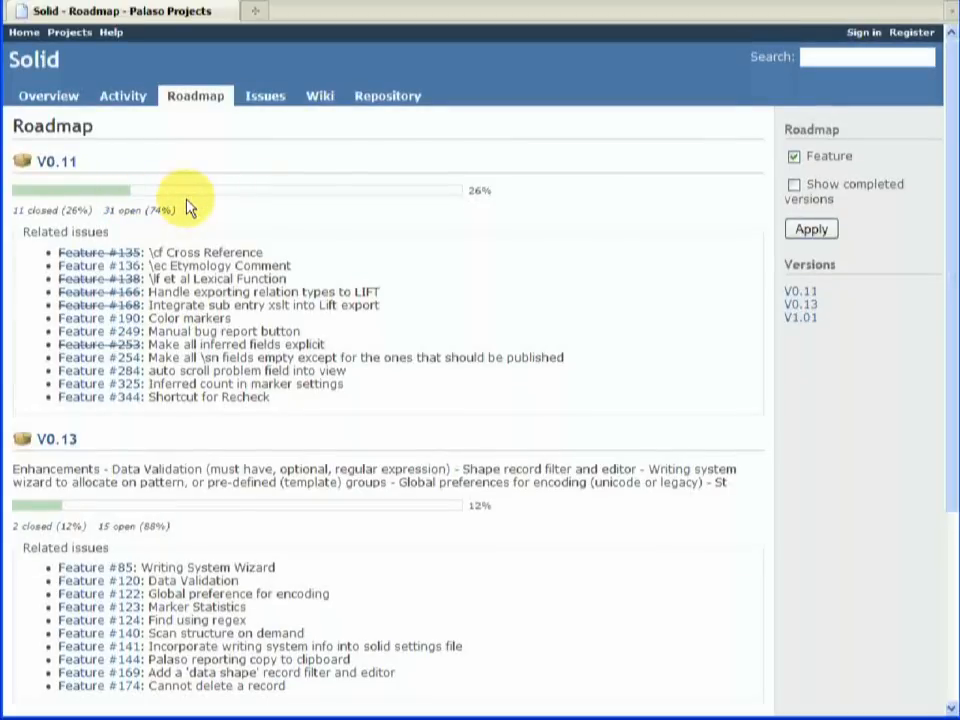
{"action": "mouse_move", "coordinate": [20, 224]}
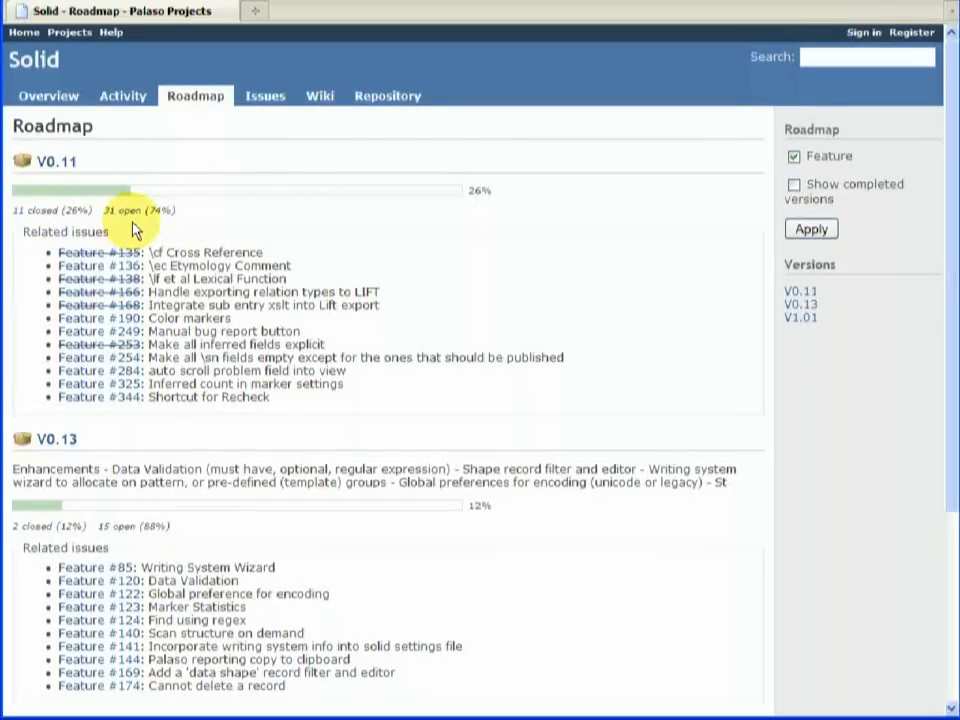
{"action": "mouse_move", "coordinate": [170, 210]}
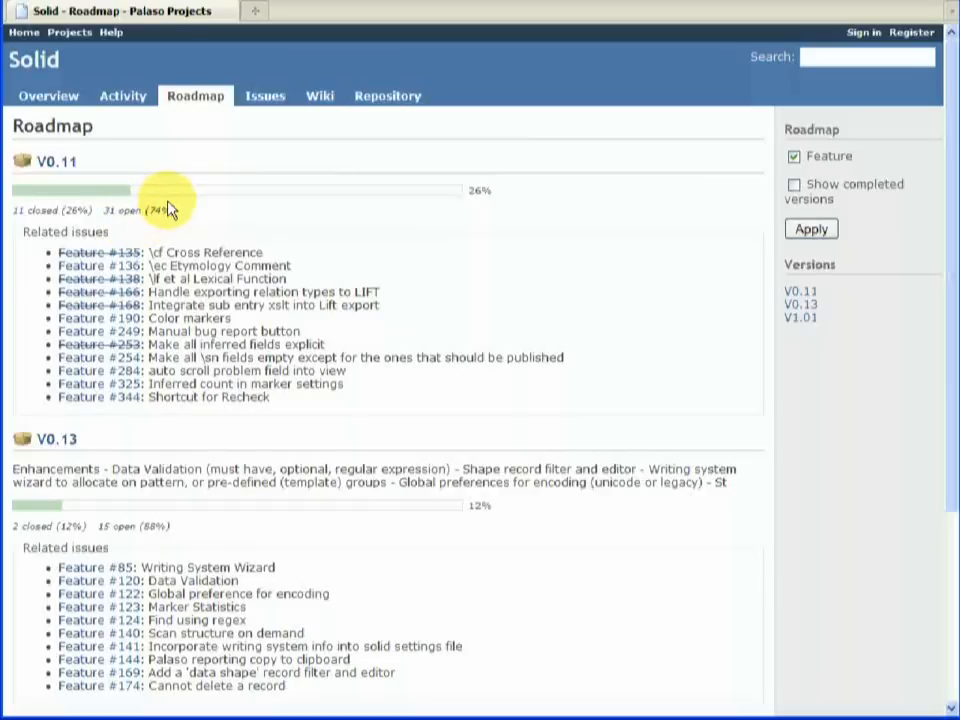
{"action": "left_click", "coordinate": [56, 160]}
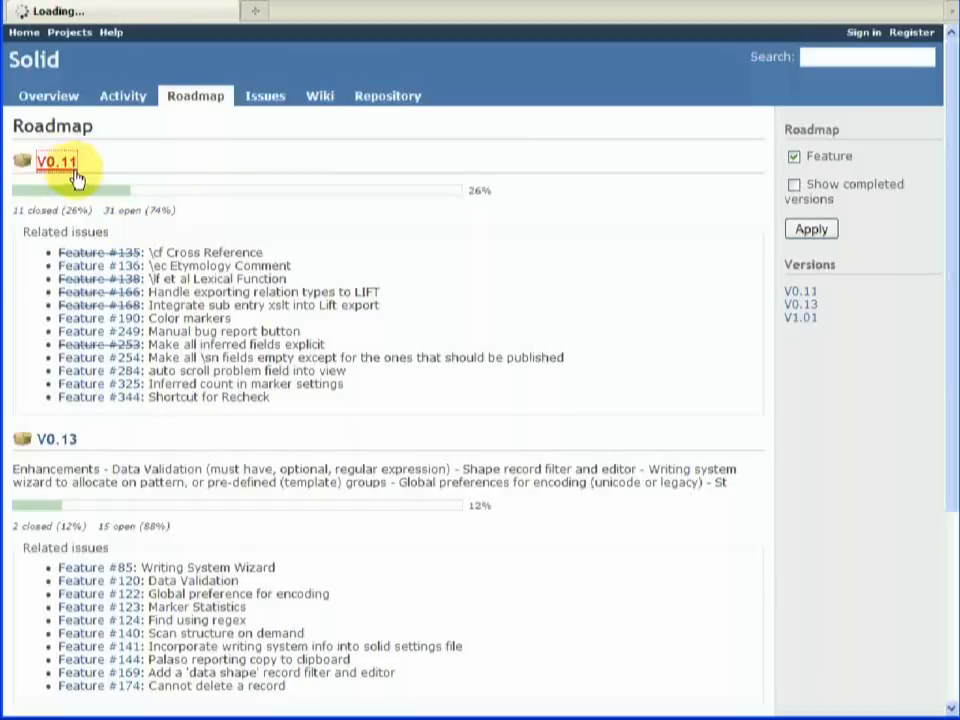
View version V0.11's related bugs and features with 4.50 estimated and 0.10 spent hours.
{"action": "left_click", "coordinate": [56, 160]}
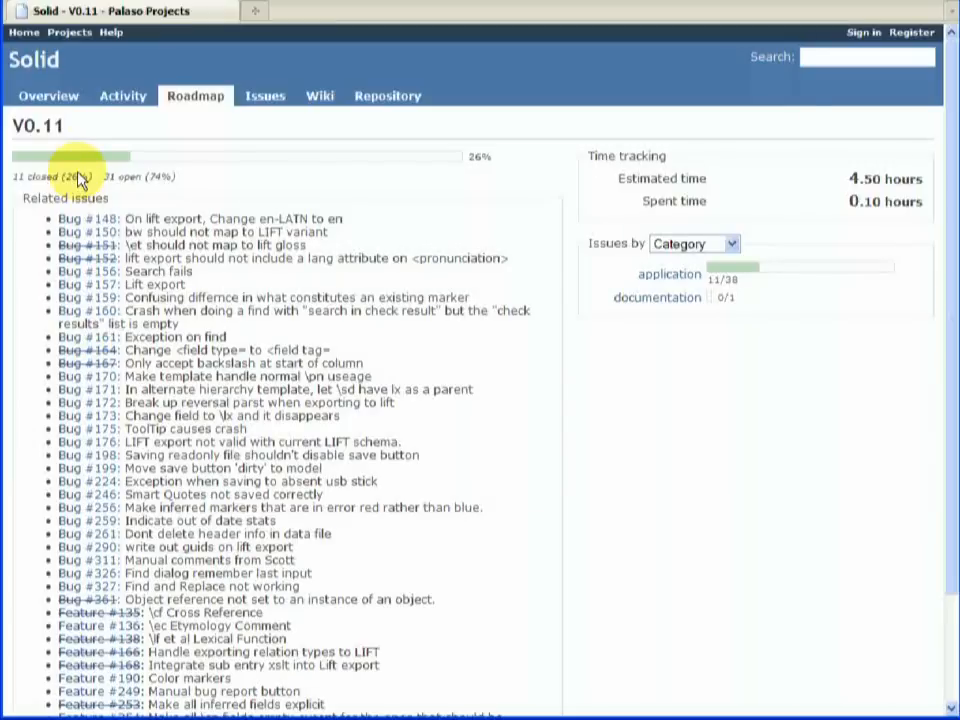
{"action": "mouse_move", "coordinate": [208, 204]}
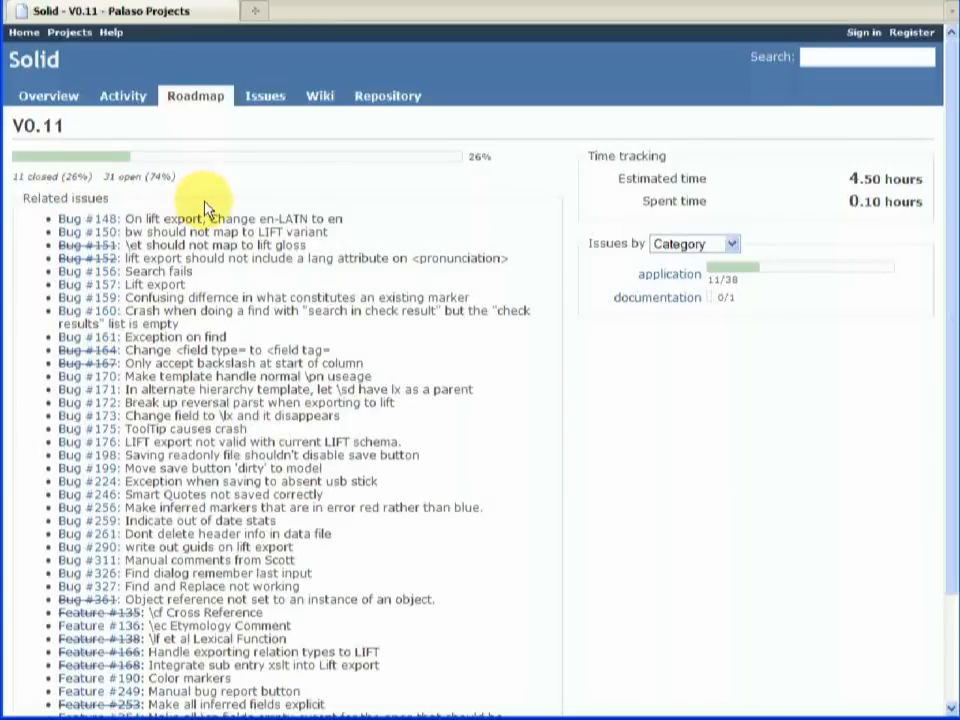
{"action": "scroll", "scroll_direction": "down", "scroll_amount": 3}
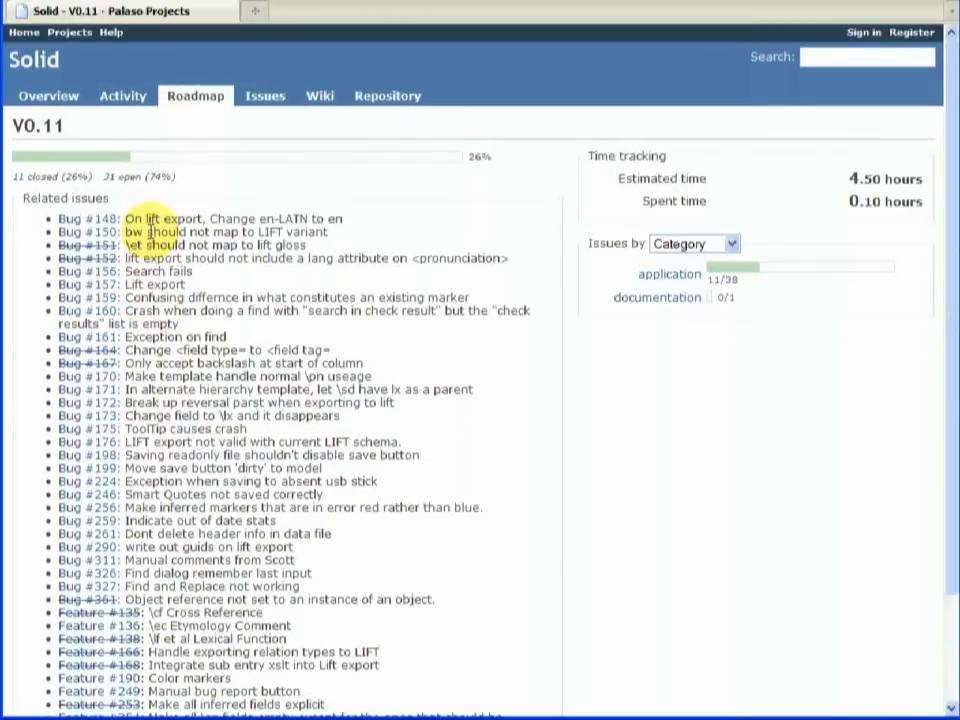
{"action": "scroll", "scroll_direction": "down", "scroll_amount": 3}
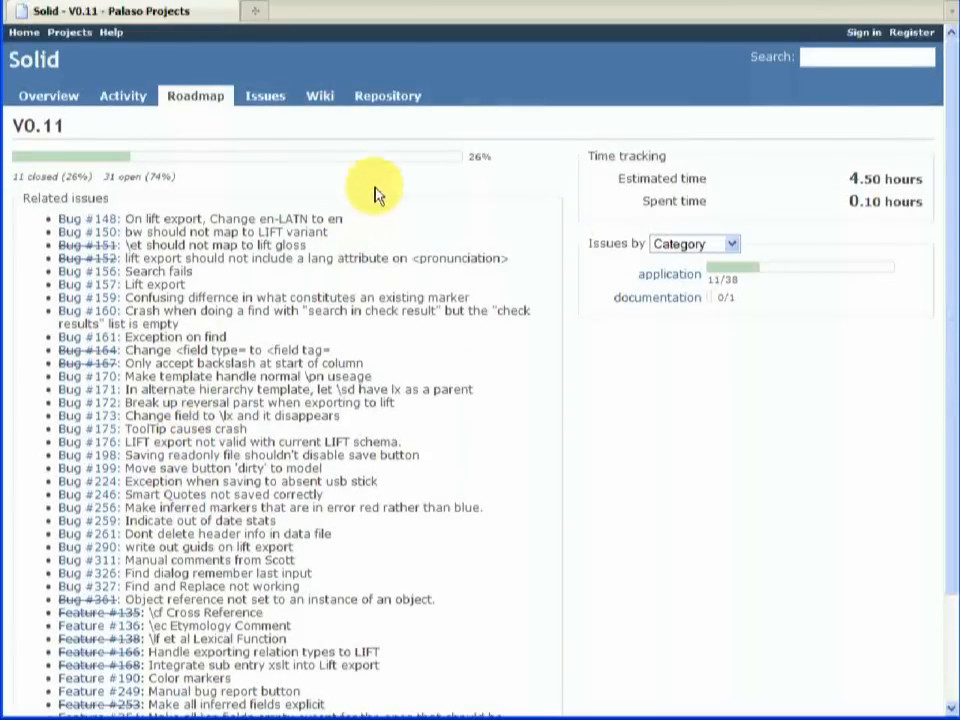
{"action": "mouse_move", "coordinate": [388, 96]}
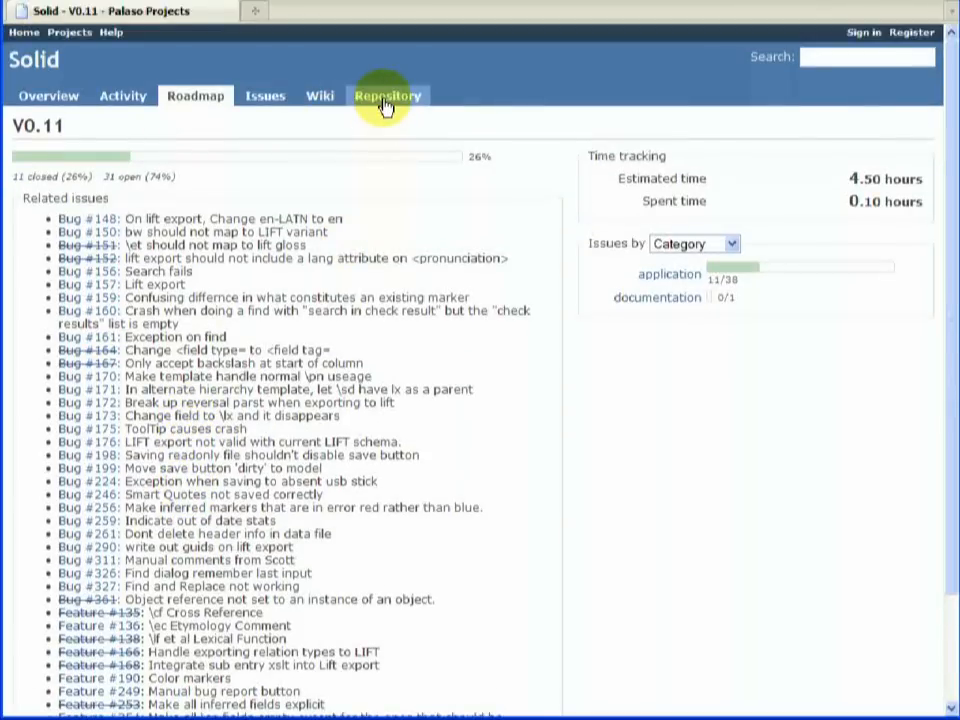
Browse the Solid Mercurial repository's folder tree and latest revisions up to 351.
{"action": "left_click", "coordinate": [388, 96]}
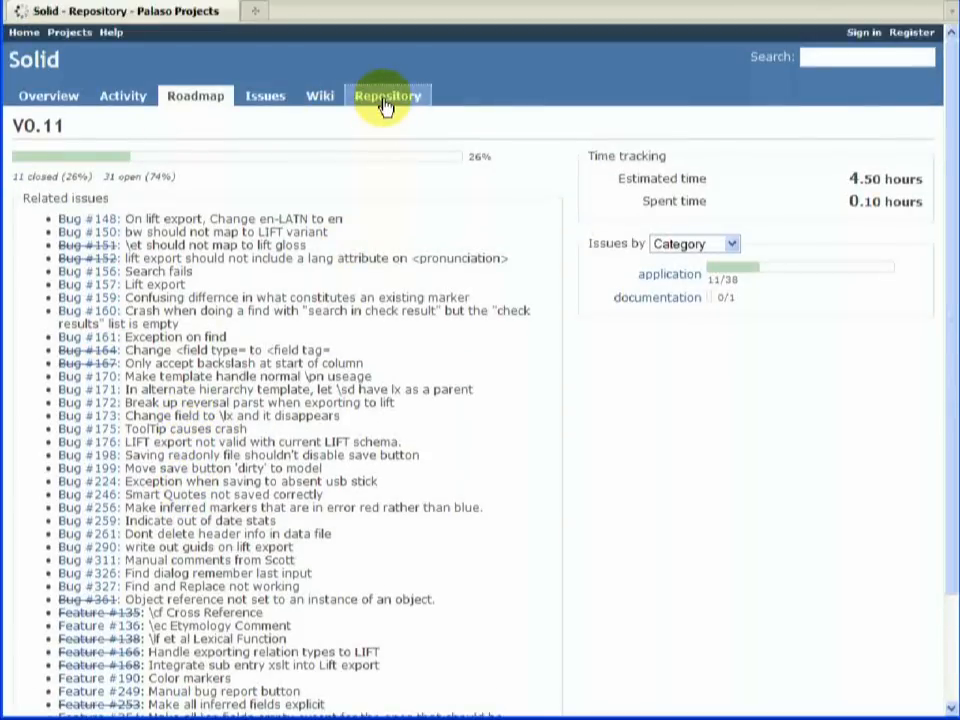
{"action": "left_click", "coordinate": [388, 96]}
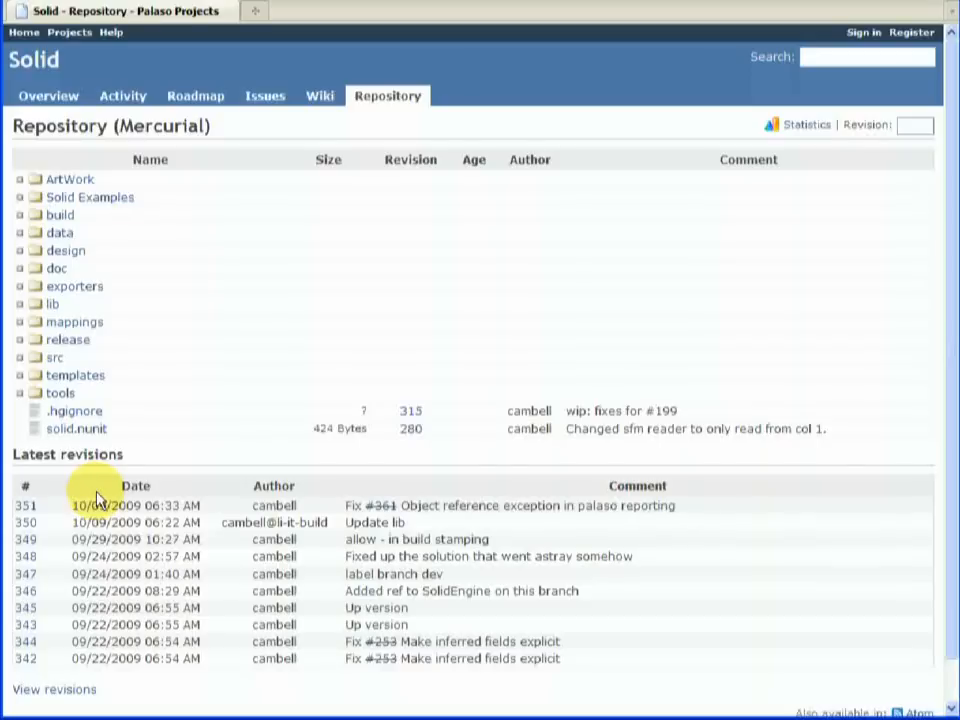
{"action": "mouse_move", "coordinate": [308, 236]}
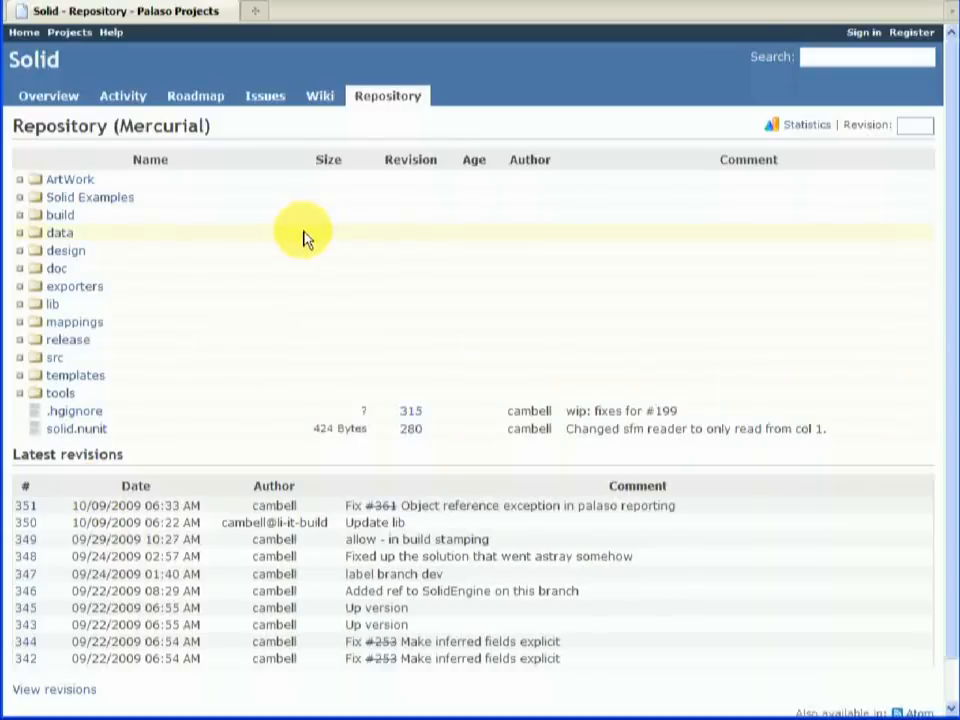
{"action": "mouse_move", "coordinate": [246, 150]}
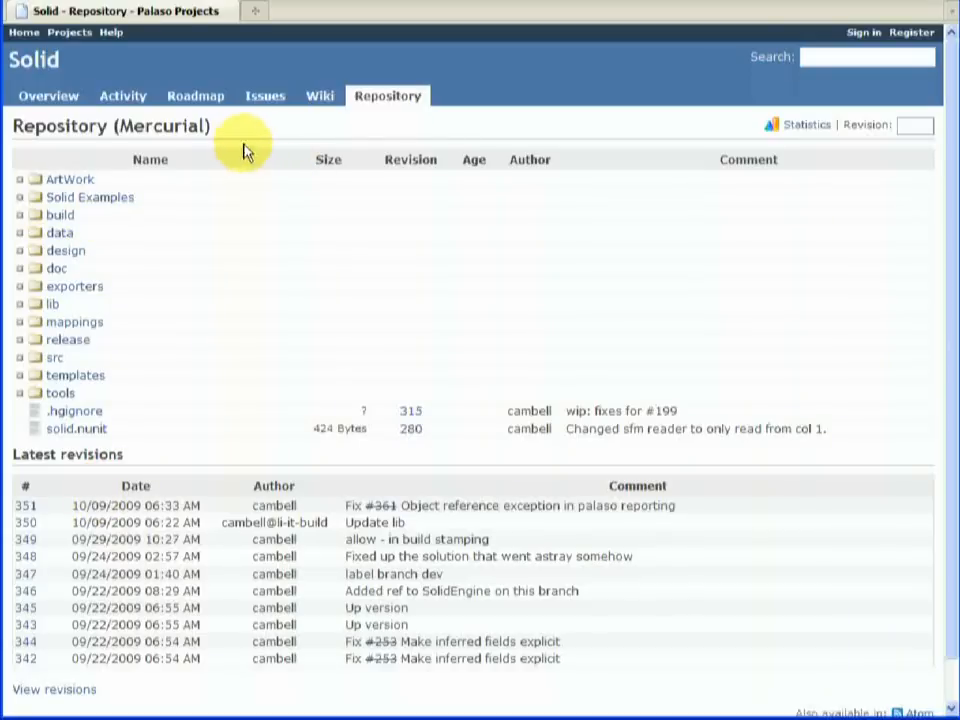
{"action": "left_click", "coordinate": [264, 96]}
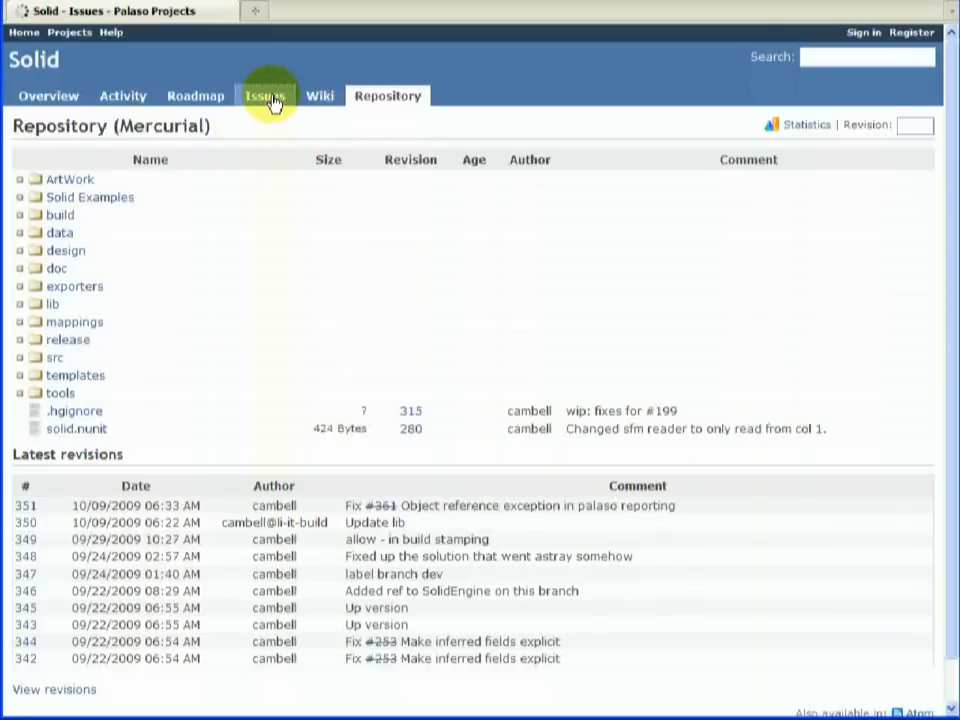
Show the Solid project's open issues and search for issue 36.
{"action": "left_click", "coordinate": [266, 96]}
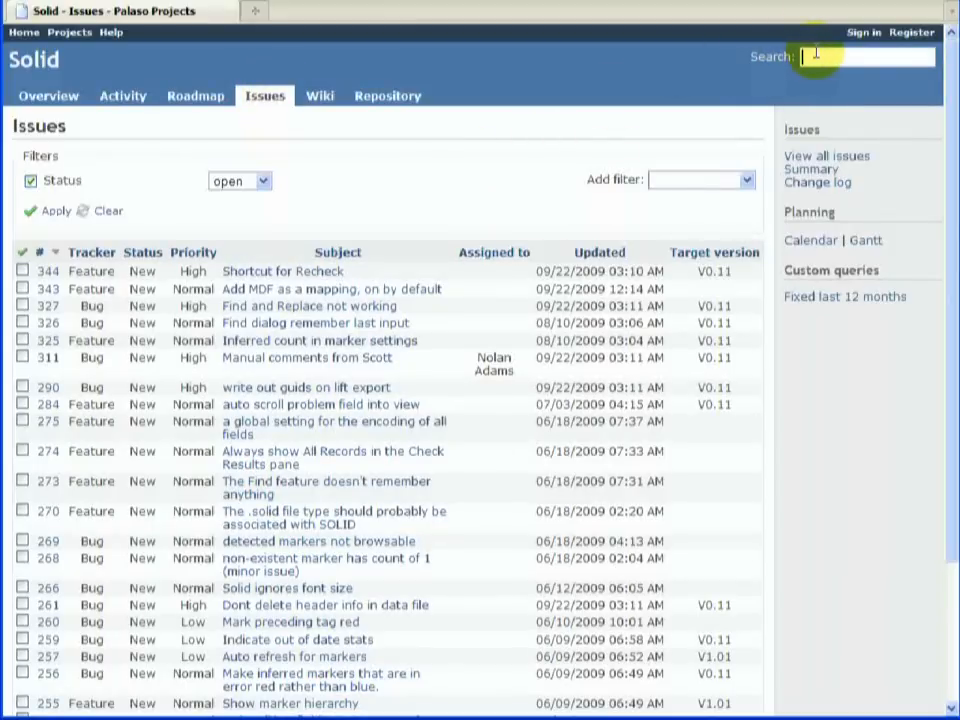
{"action": "type", "text": "36"}
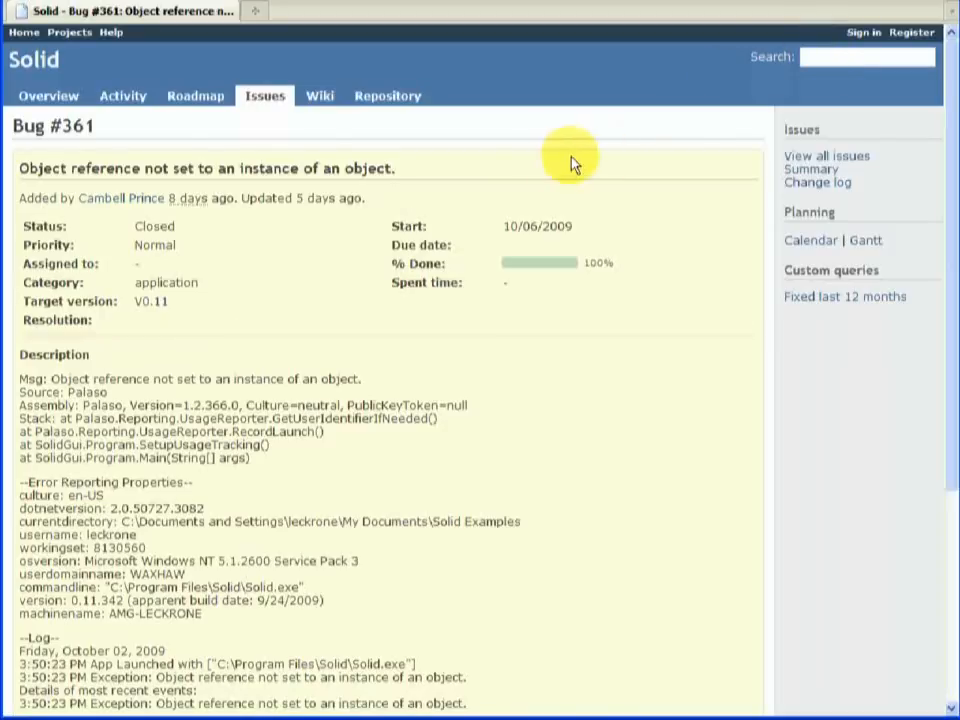
{"action": "mouse_move", "coordinate": [516, 164]}
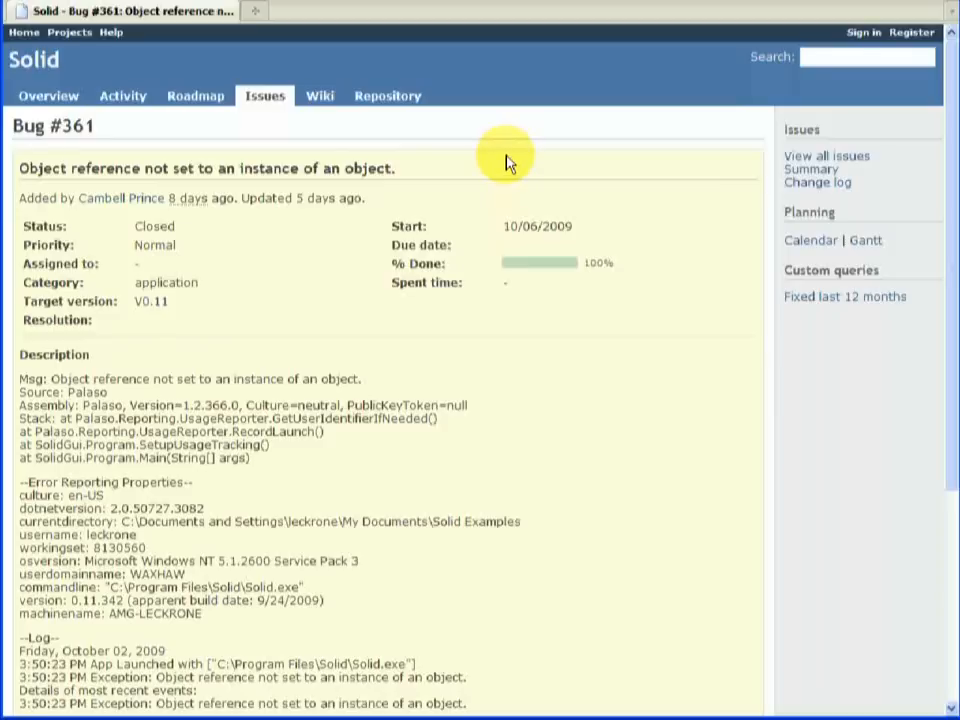
{"action": "mouse_move", "coordinate": [476, 140]}
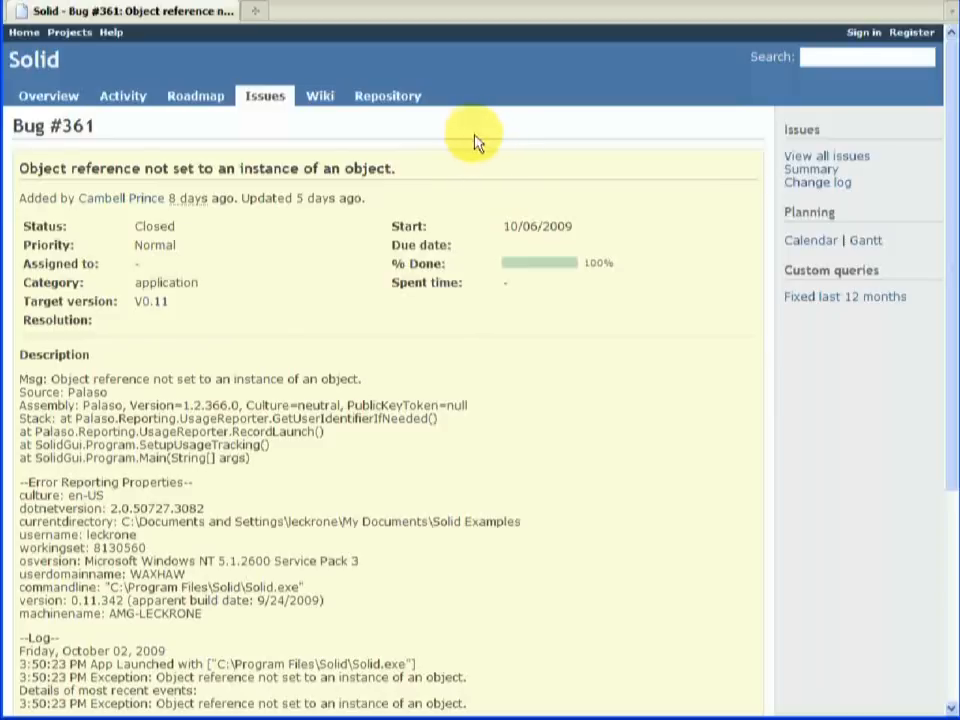
{"action": "mouse_move", "coordinate": [470, 130]}
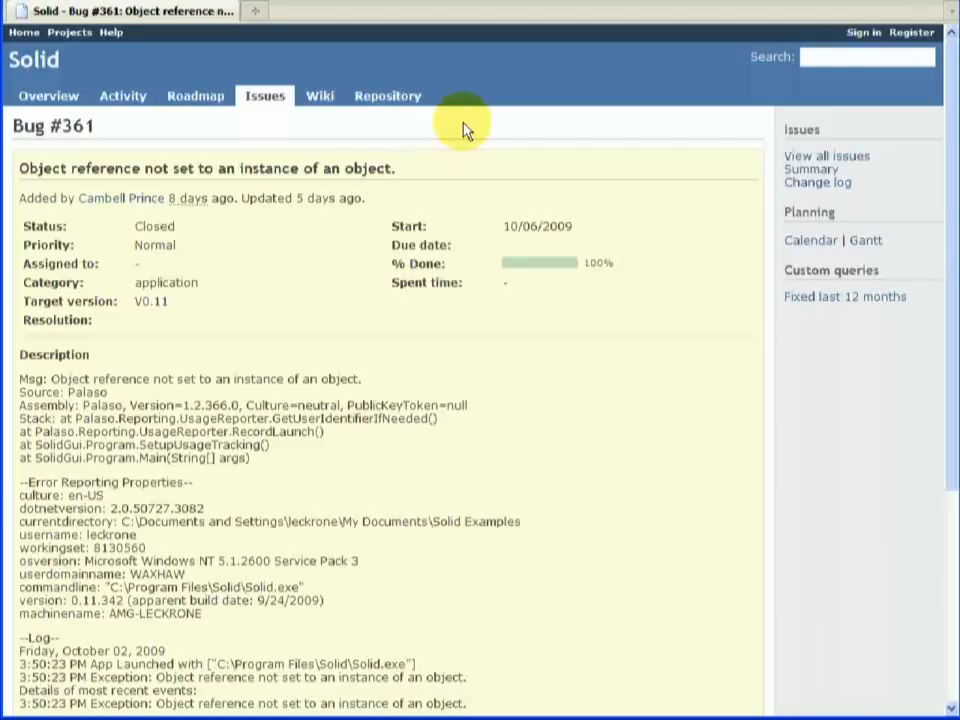
Review Bug #361's history, resolved via changeset r351 and released in 0.11.344.
{"action": "scroll", "scroll_direction": "down", "scroll_amount": 3}
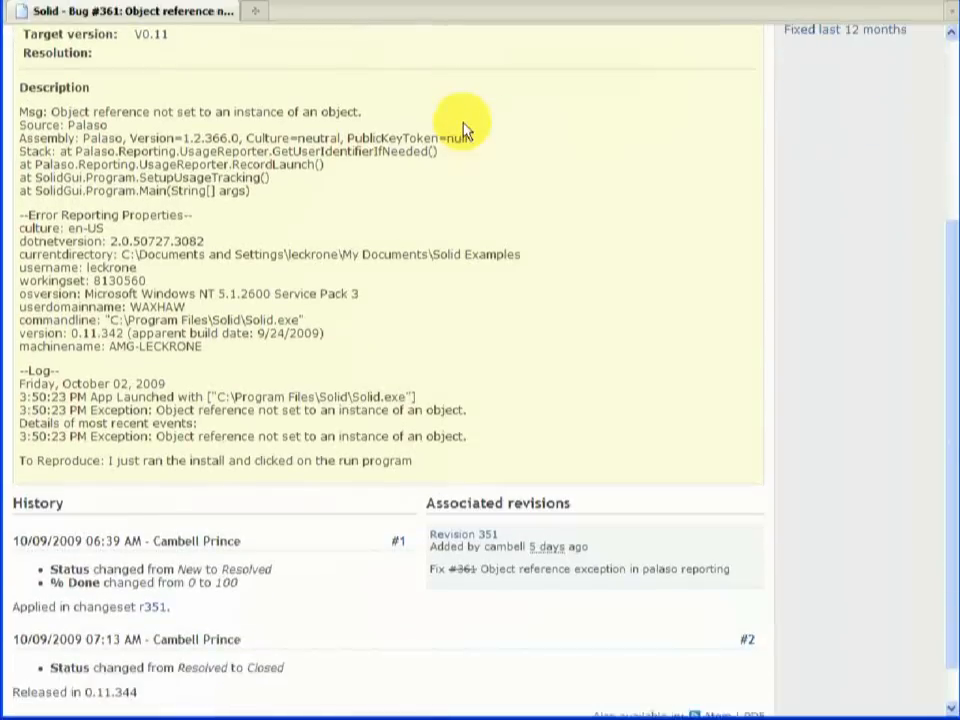
{"action": "scroll", "scroll_direction": "down", "scroll_amount": 3}
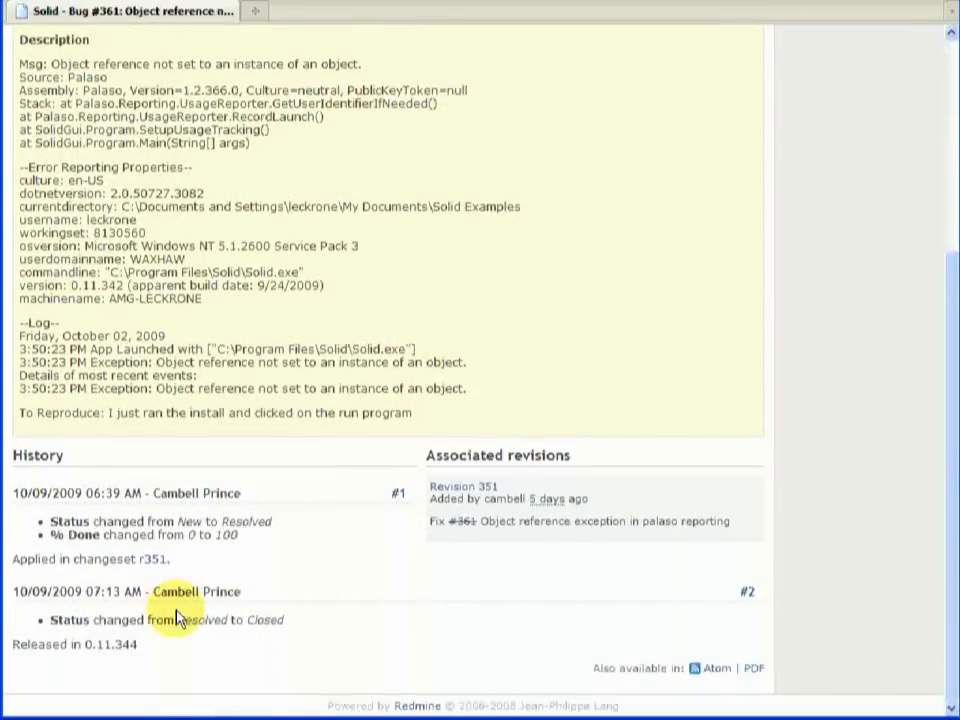
{"action": "mouse_move", "coordinate": [150, 558]}
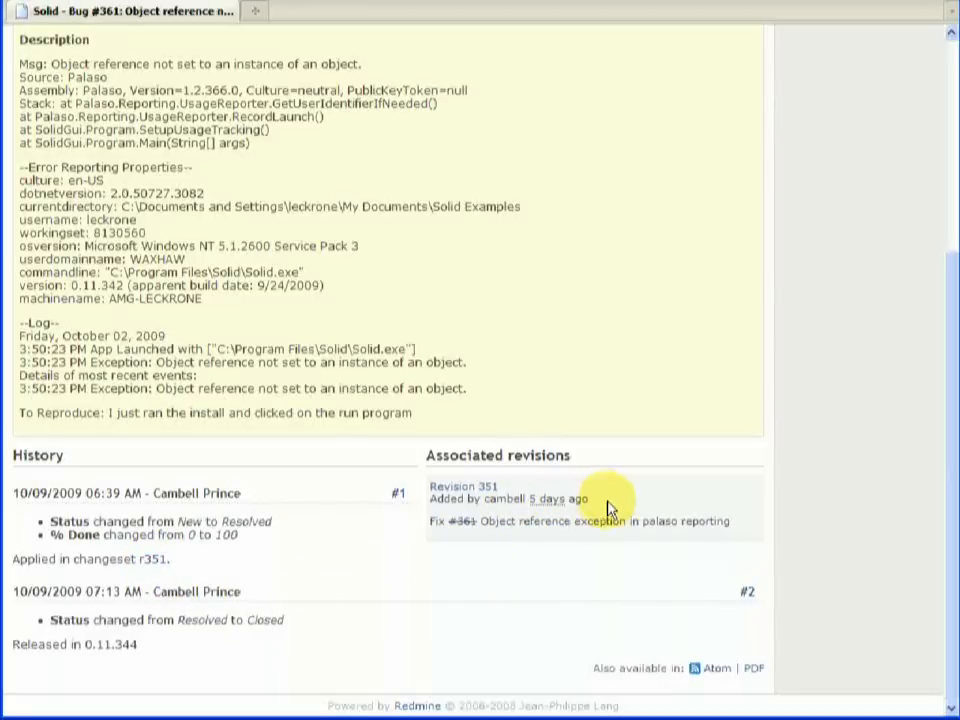
Follow the r351 'Applied in changeset' link to revision 351's page.
{"action": "left_click", "coordinate": [150, 558]}
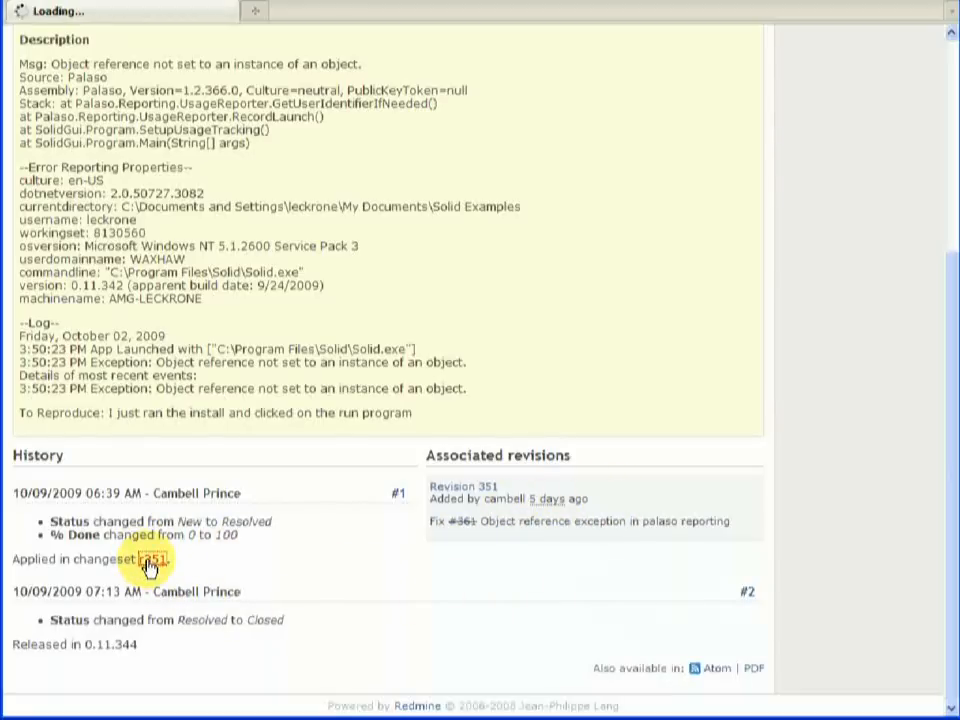
{"action": "left_click", "coordinate": [150, 560]}
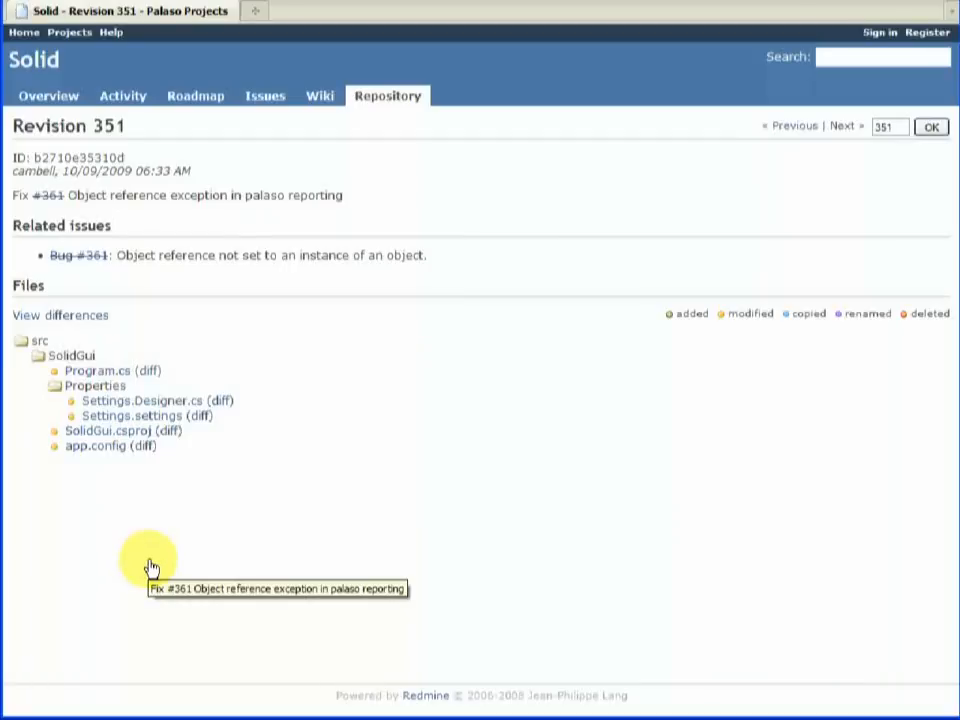
{"action": "mouse_move", "coordinate": [144, 320]}
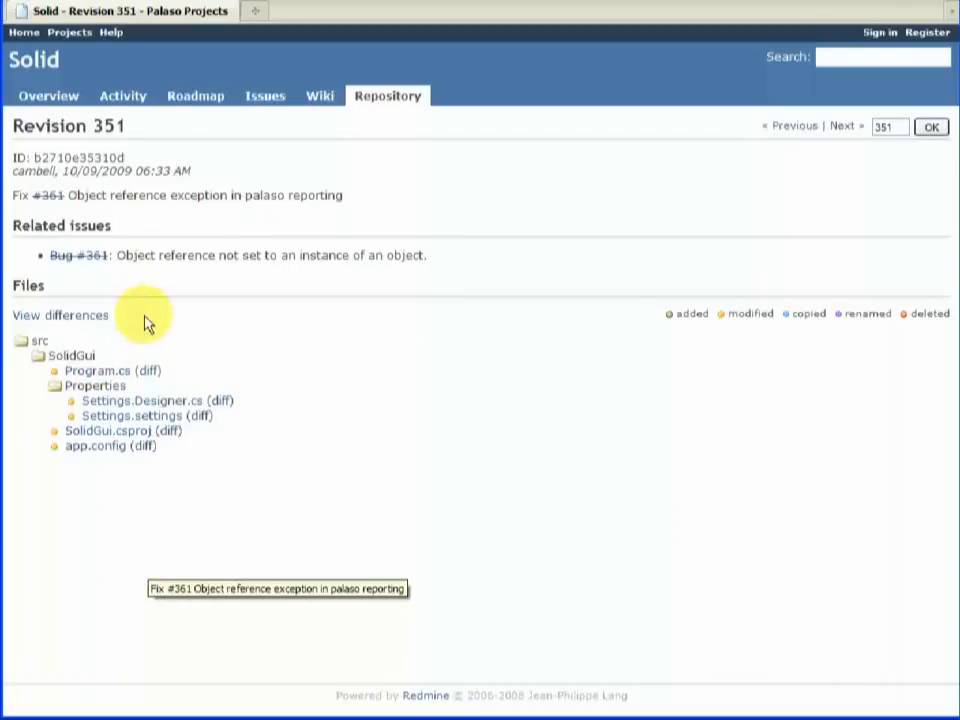
{"action": "mouse_move", "coordinate": [118, 150]}
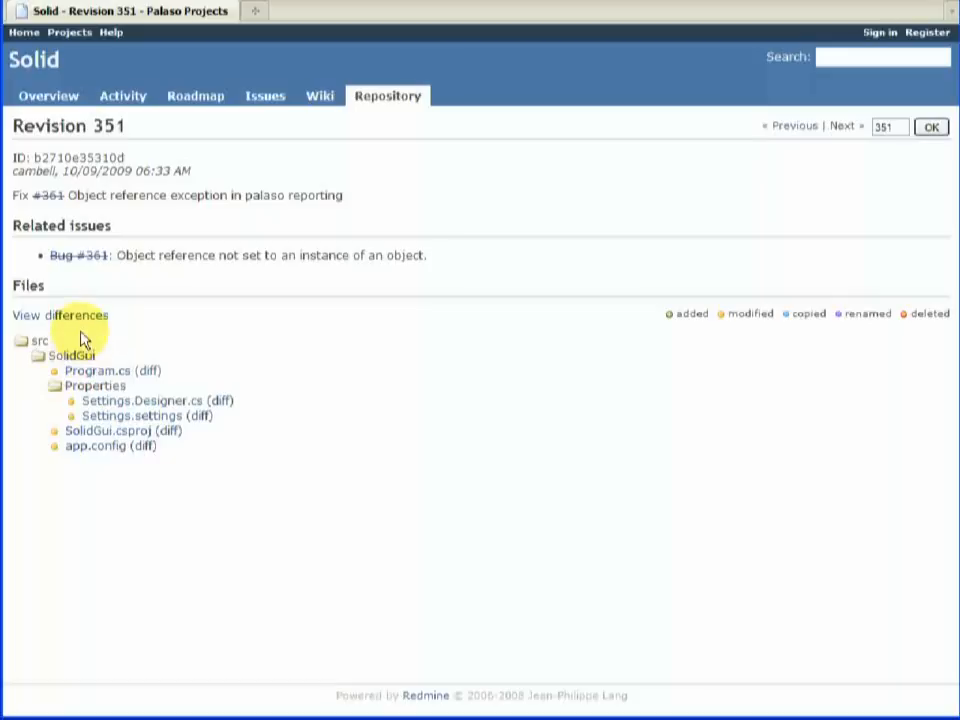
View revision 351's inline diff across Program.cs, Settings.Designer.cs, Settings.settings and SolidGui.csproj.
{"action": "left_click", "coordinate": [60, 316]}
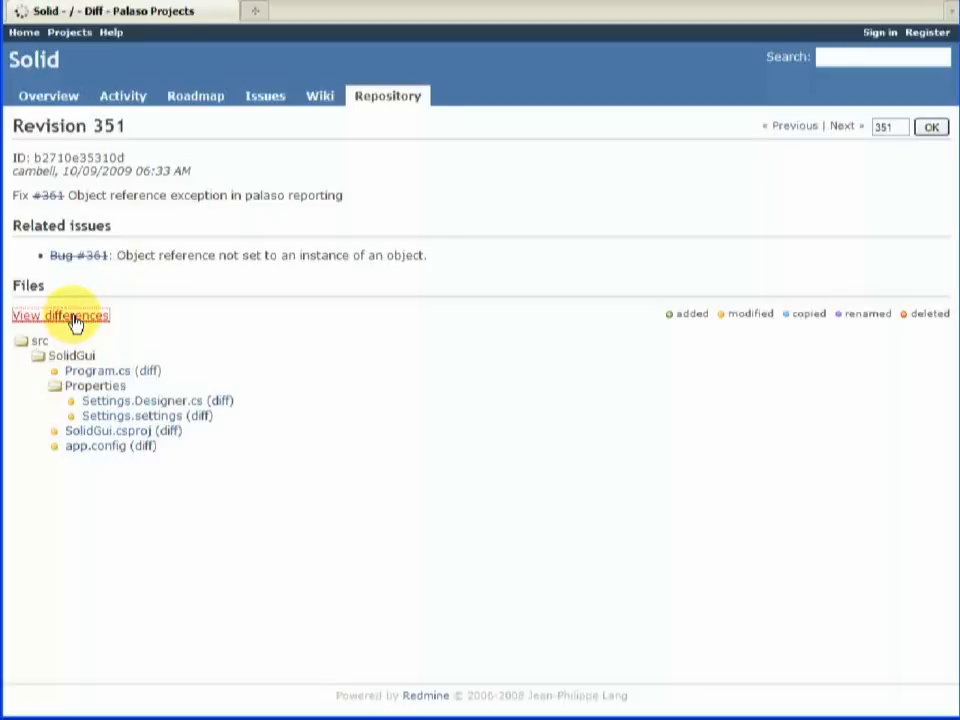
{"action": "left_click", "coordinate": [60, 316]}
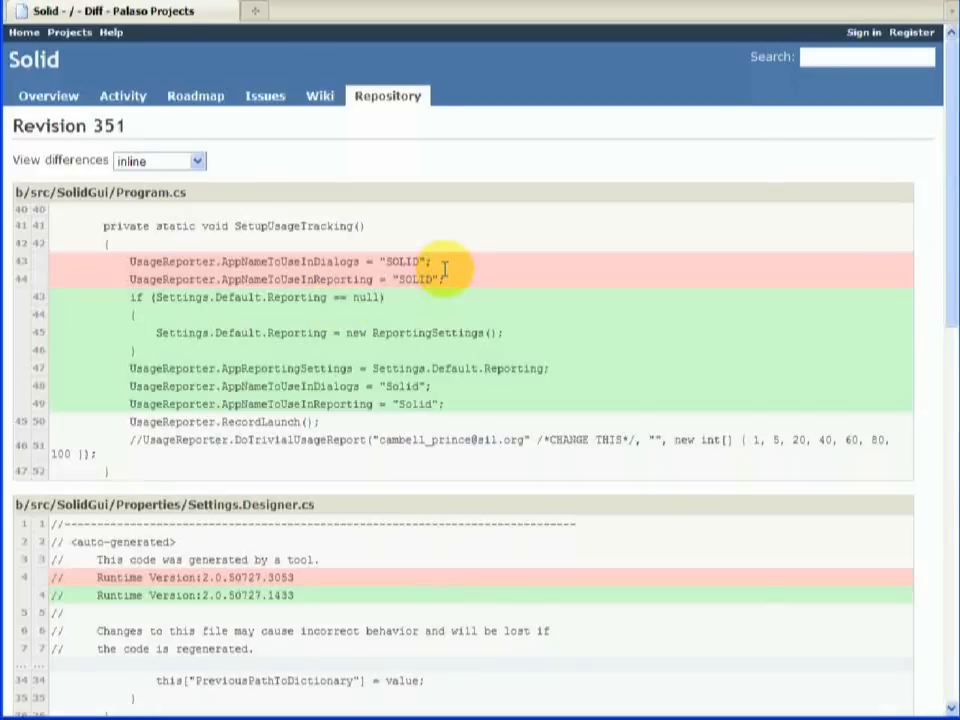
{"action": "scroll", "scroll_direction": "down", "scroll_amount": 3}
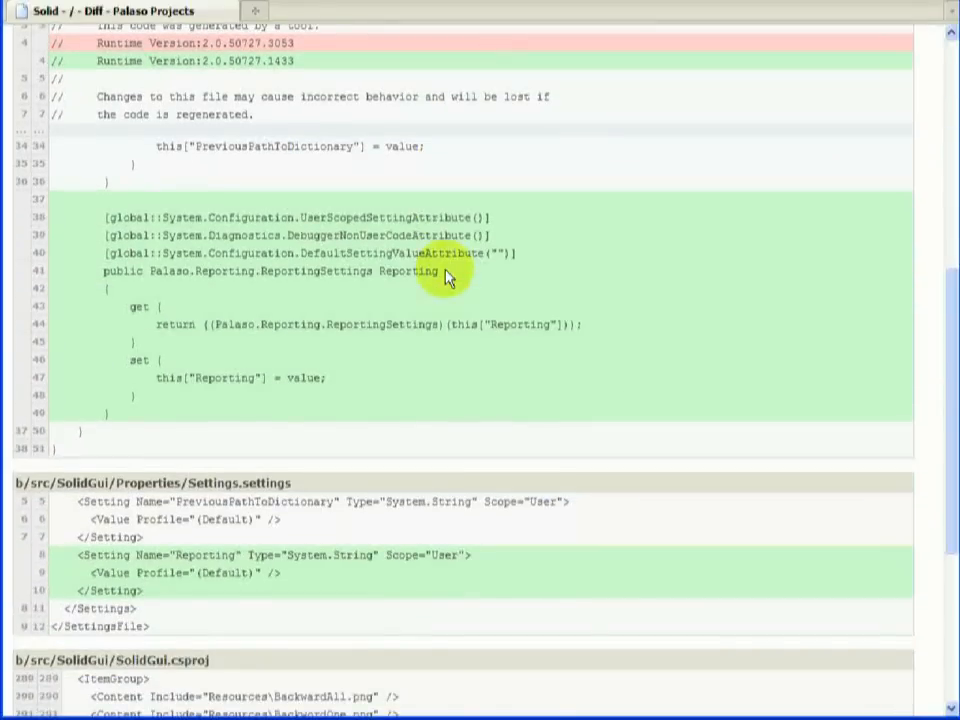
{"action": "scroll", "scroll_direction": "down", "scroll_amount": 3}
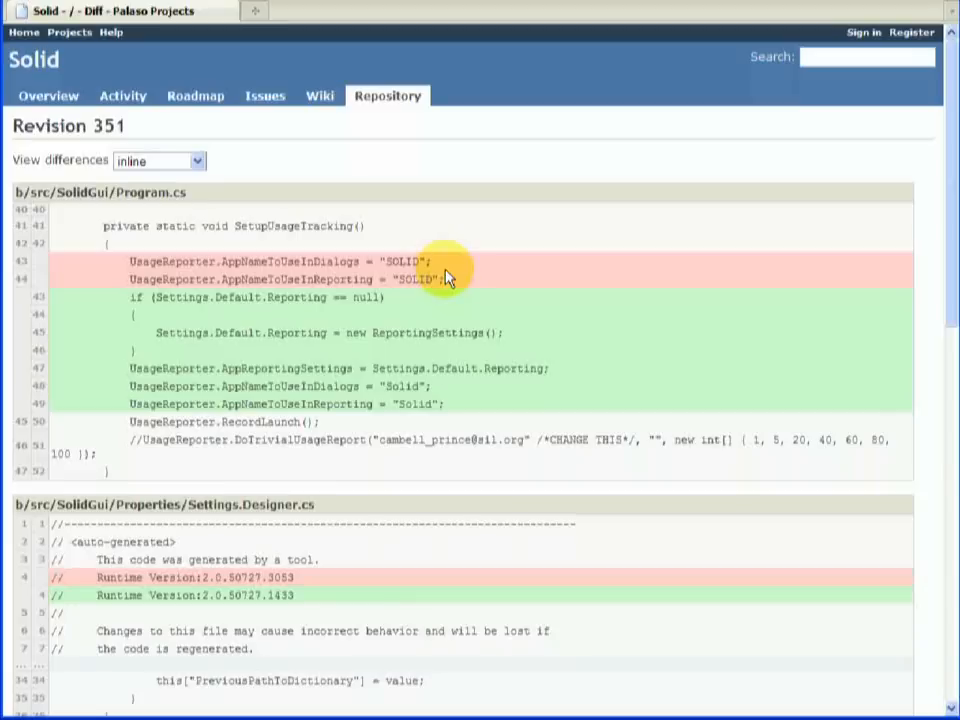
{"action": "mouse_move", "coordinate": [446, 278]}
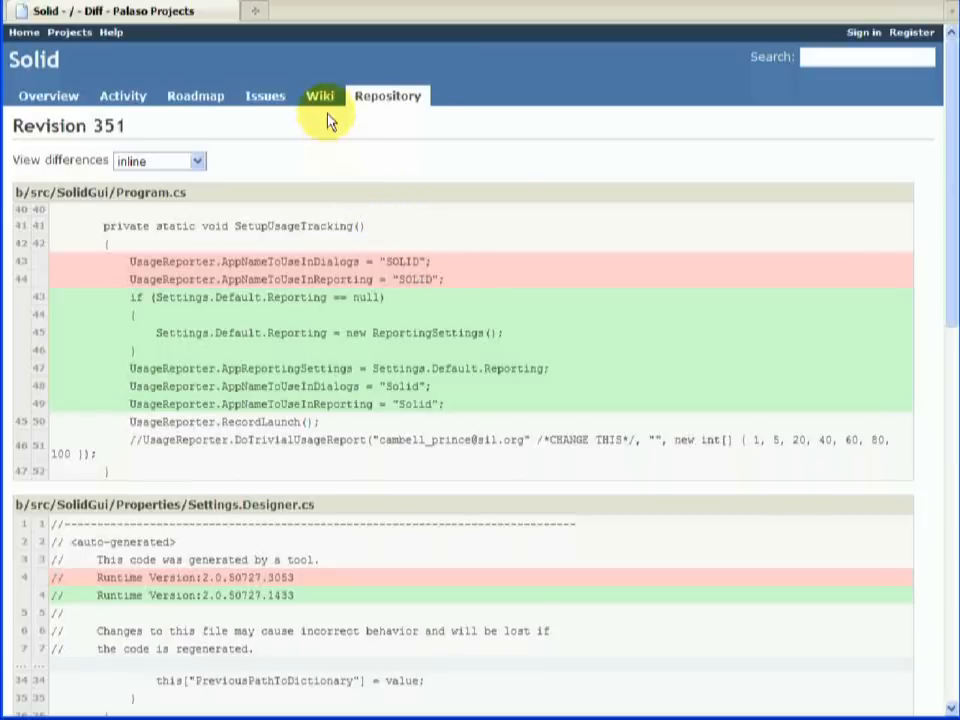
Show the Solid wiki start page 'Welcome to Solid' with its documentation links.
{"action": "left_click", "coordinate": [320, 96]}
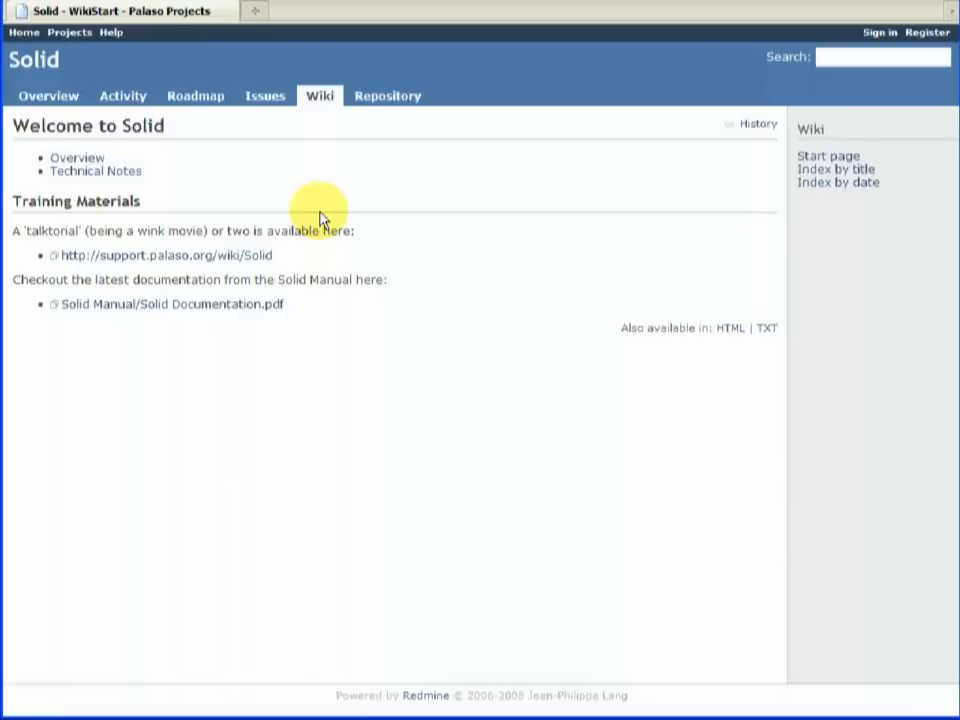
{"action": "mouse_move", "coordinate": [262, 230]}
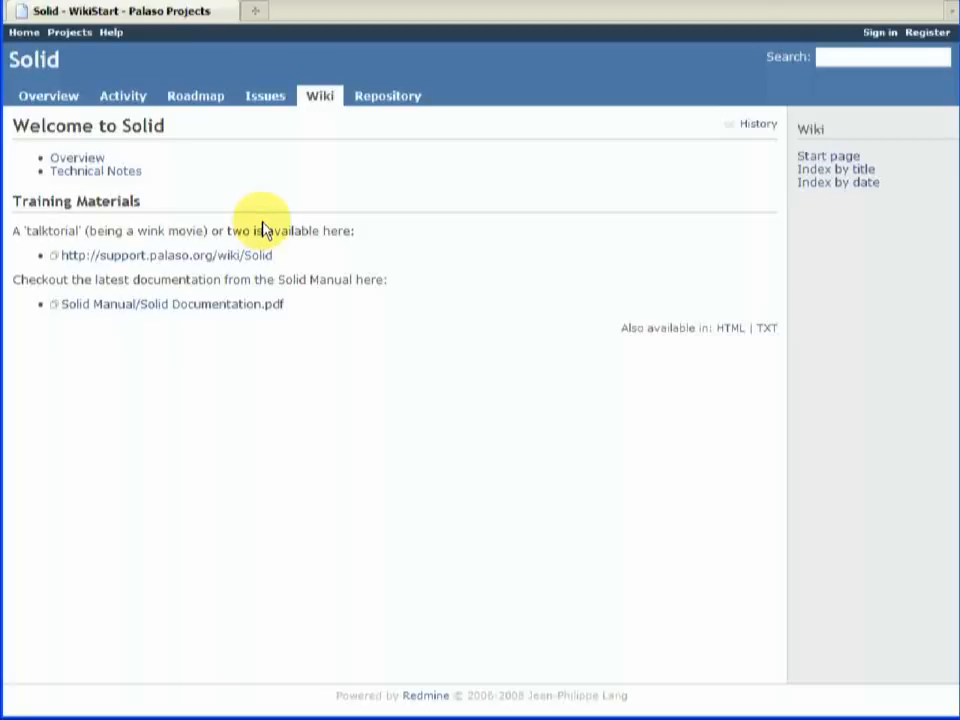
{"action": "mouse_move", "coordinate": [268, 222]}
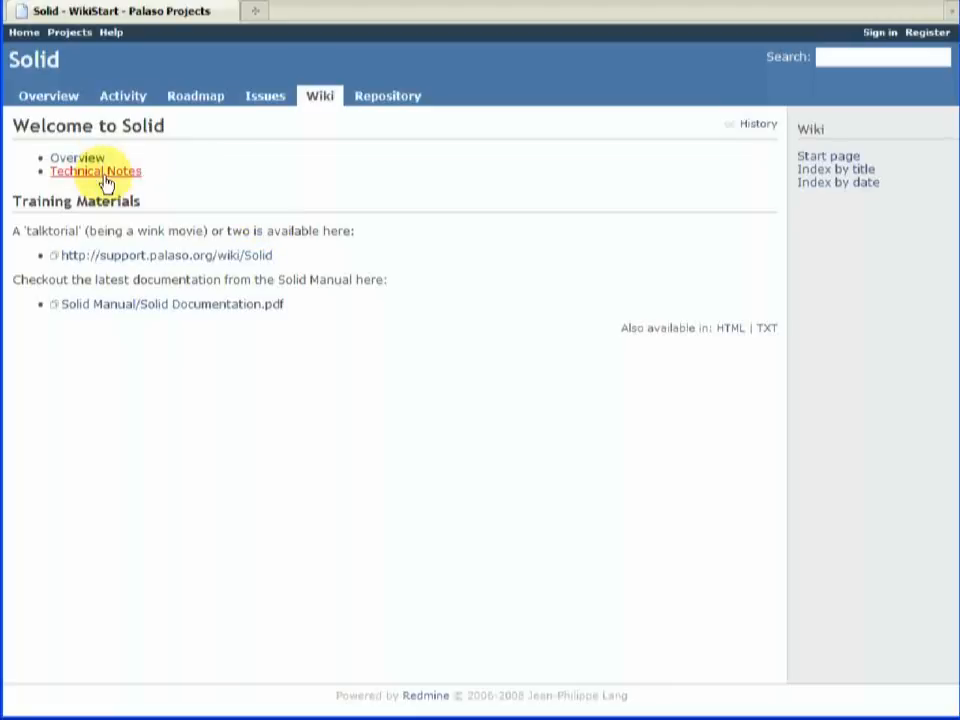
Read the wiki's Overview Documents page and its Motivation section on the SOLID dictionary standard.
{"action": "left_click", "coordinate": [76, 156]}
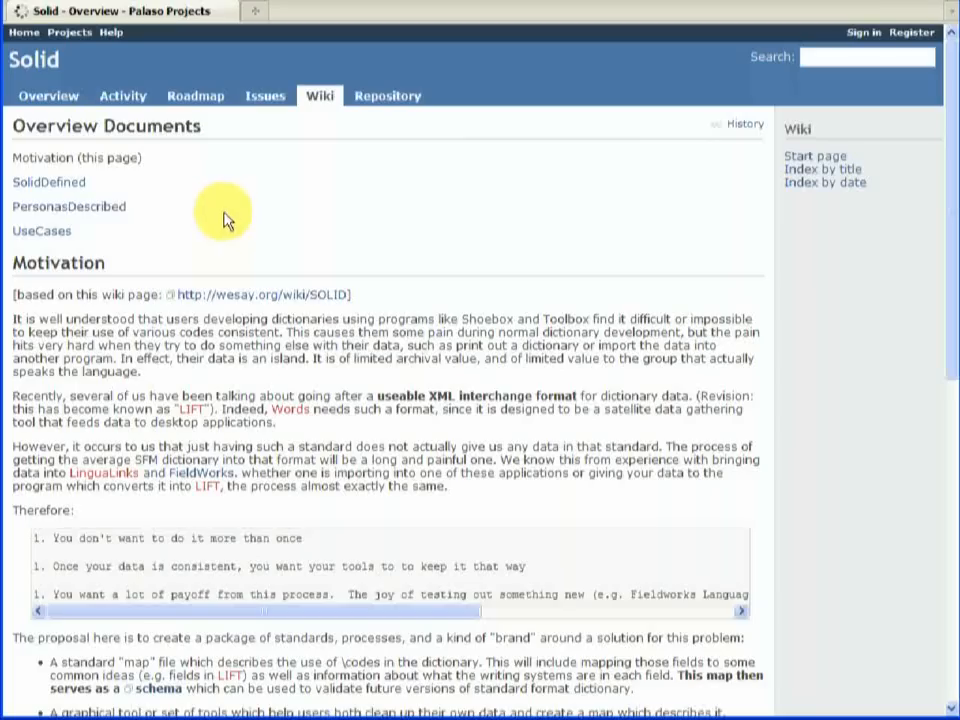
{"action": "scroll", "scroll_direction": "down", "scroll_amount": 3}
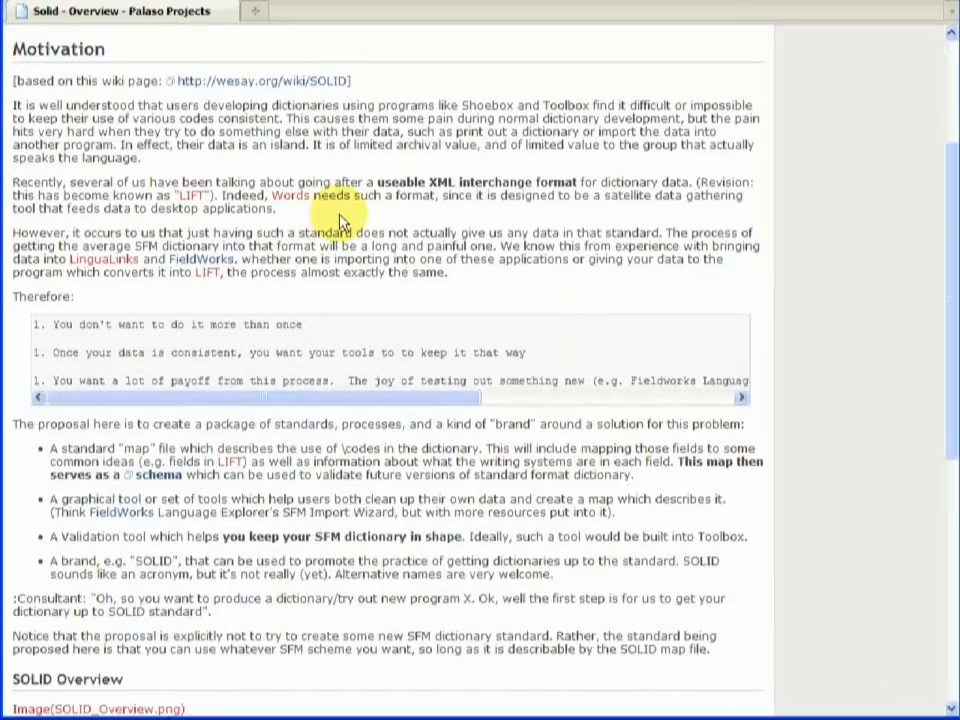
{"action": "scroll", "scroll_direction": "down", "scroll_amount": 3}
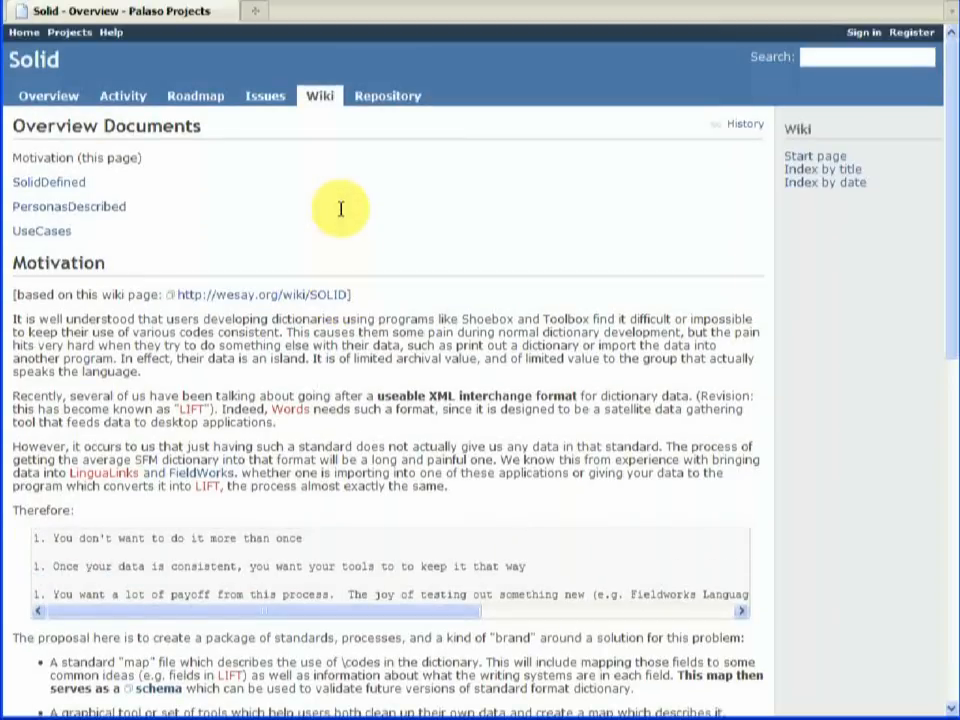
{"action": "mouse_move", "coordinate": [122, 96]}
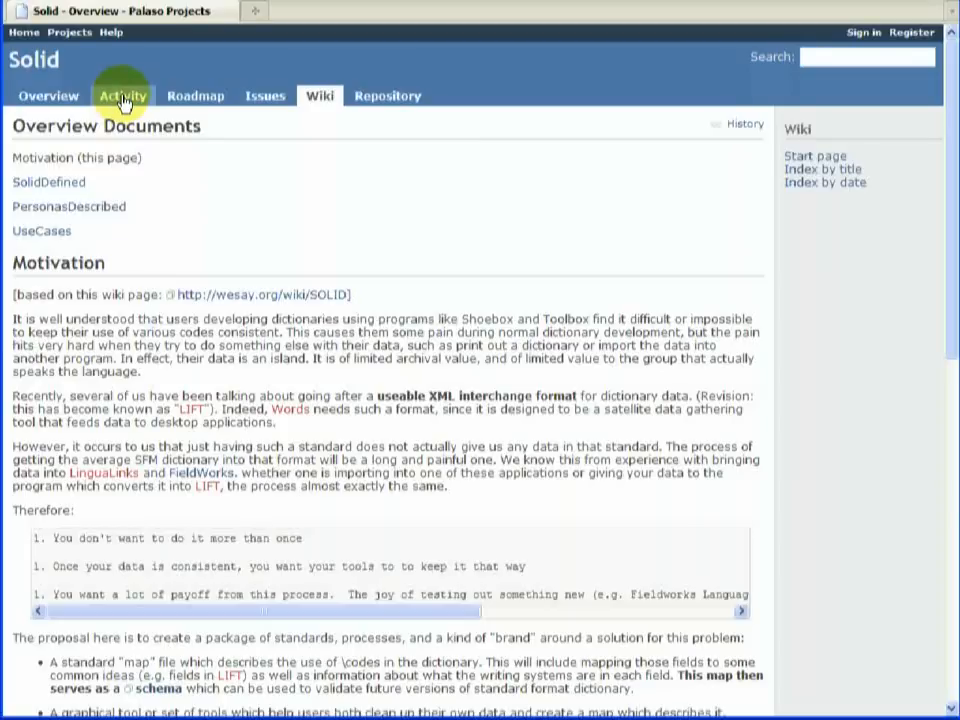
Show the Solid activity feed listing Bug #361 updates and revisions 351, 350, 349.
{"action": "left_click", "coordinate": [122, 96]}
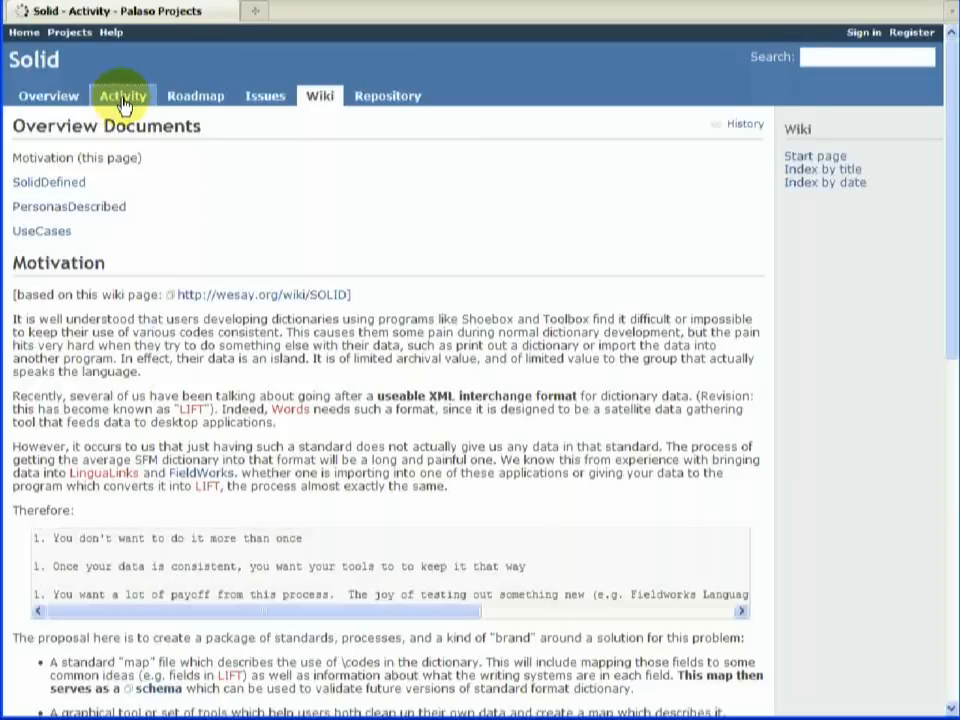
{"action": "left_click", "coordinate": [122, 96]}
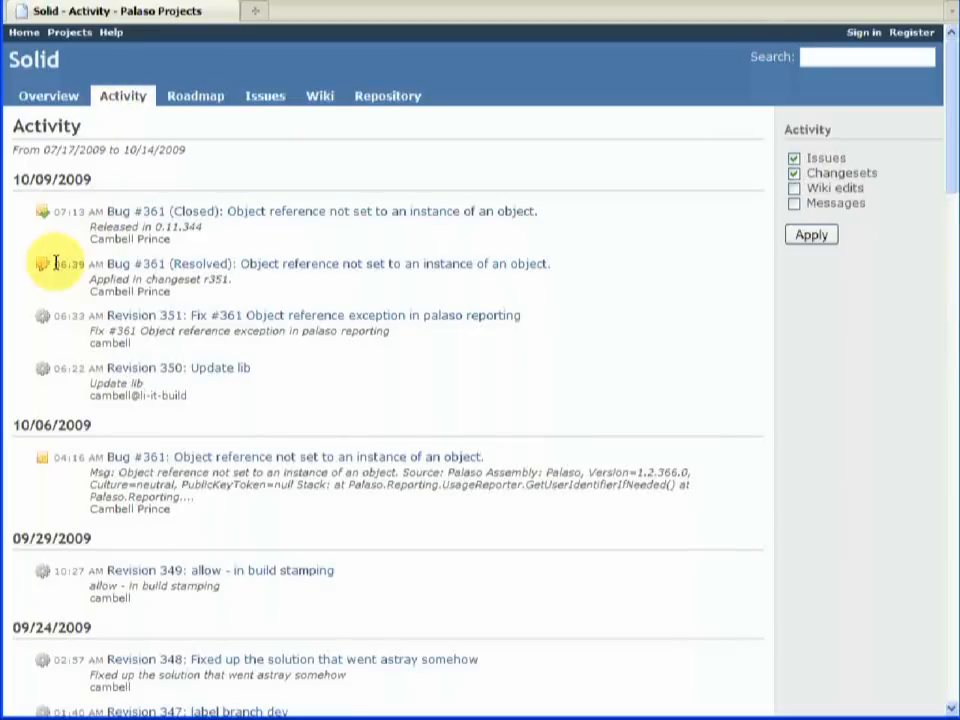
{"action": "mouse_move", "coordinate": [56, 202]}
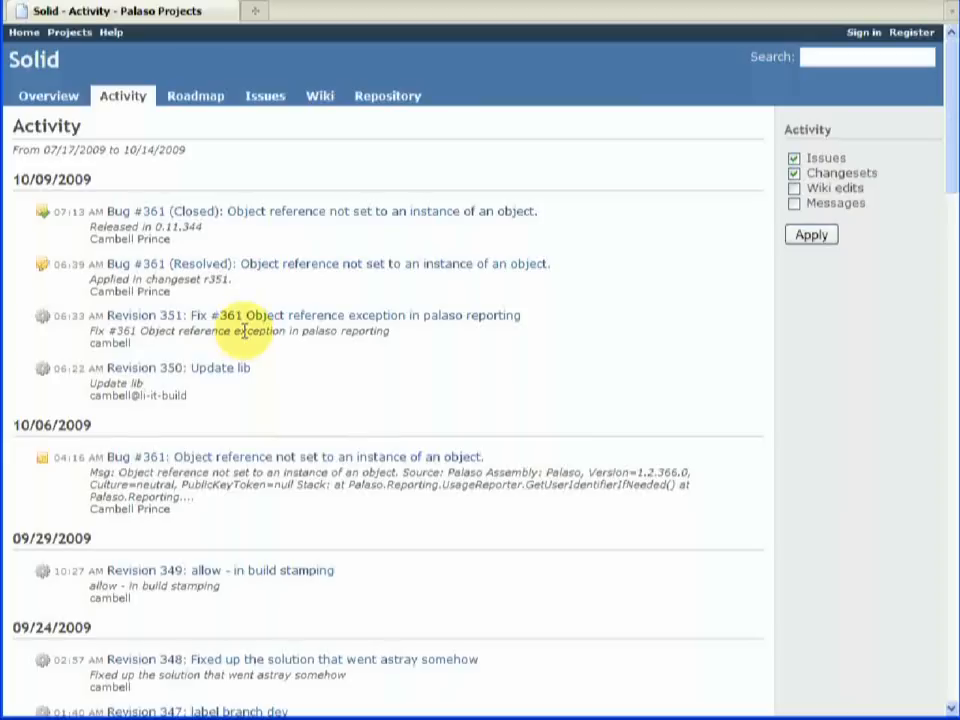
{"action": "left_click", "coordinate": [176, 264]}
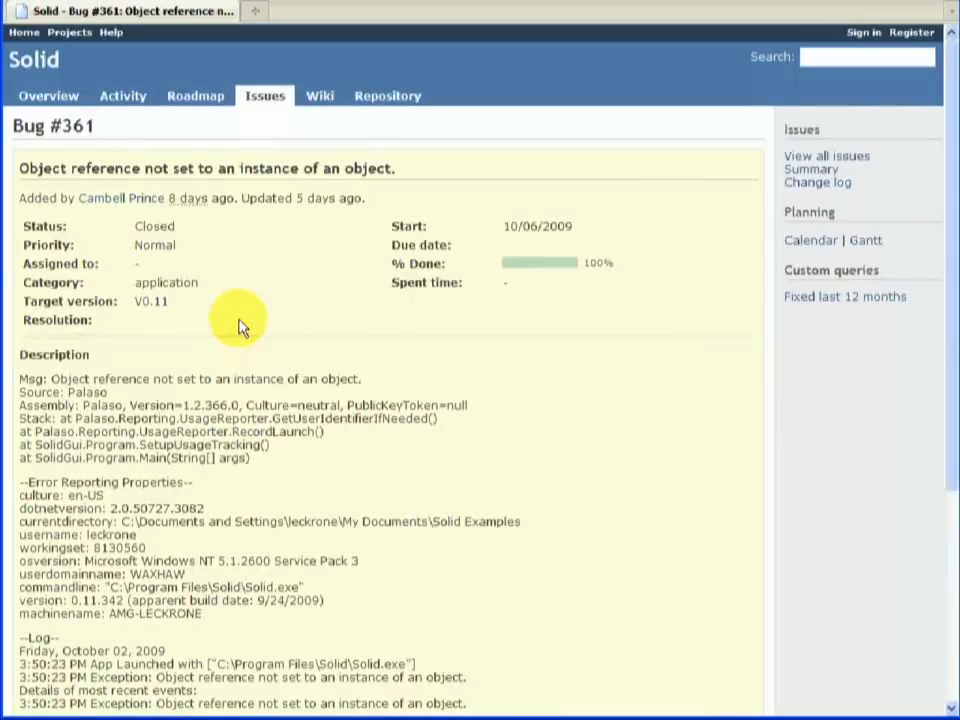
{"action": "mouse_move", "coordinate": [122, 96]}
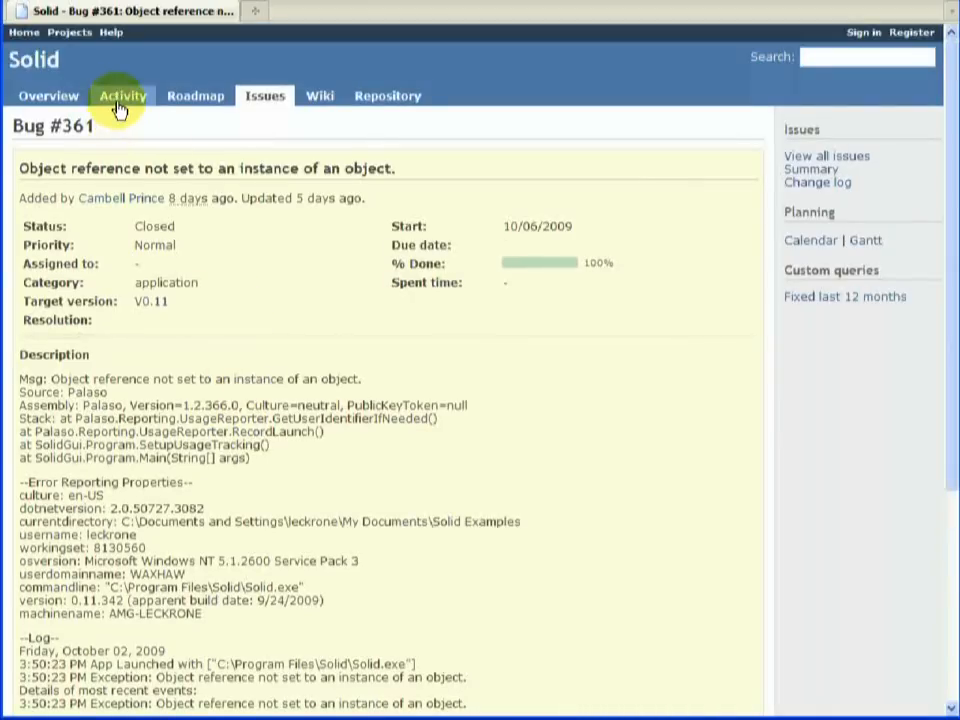
{"action": "left_click", "coordinate": [122, 96]}
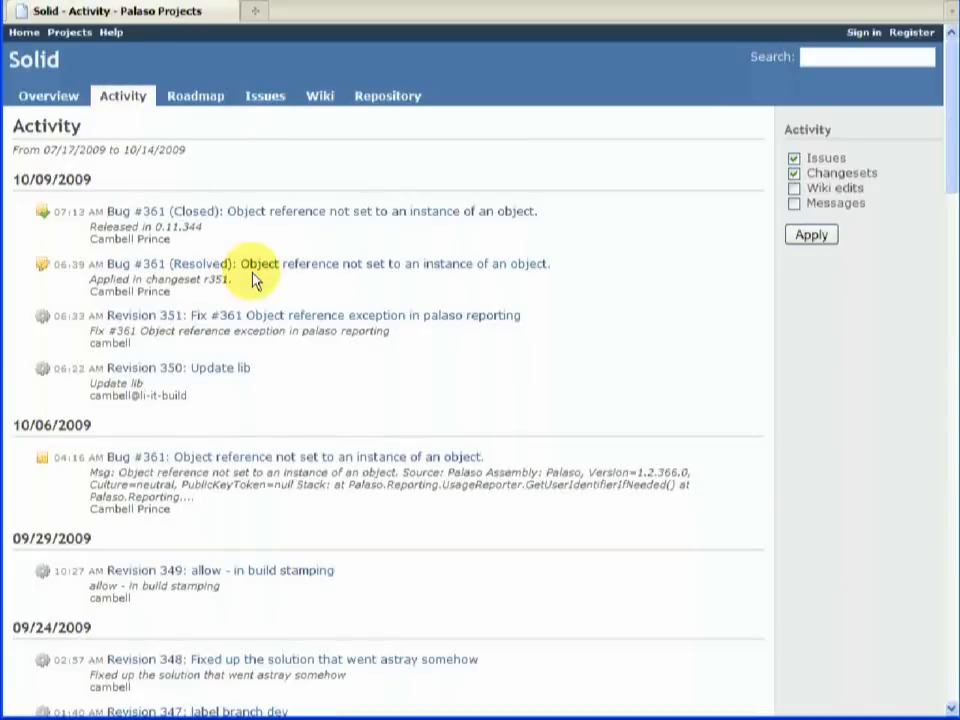
{"action": "scroll", "scroll_direction": "down", "scroll_amount": 3}
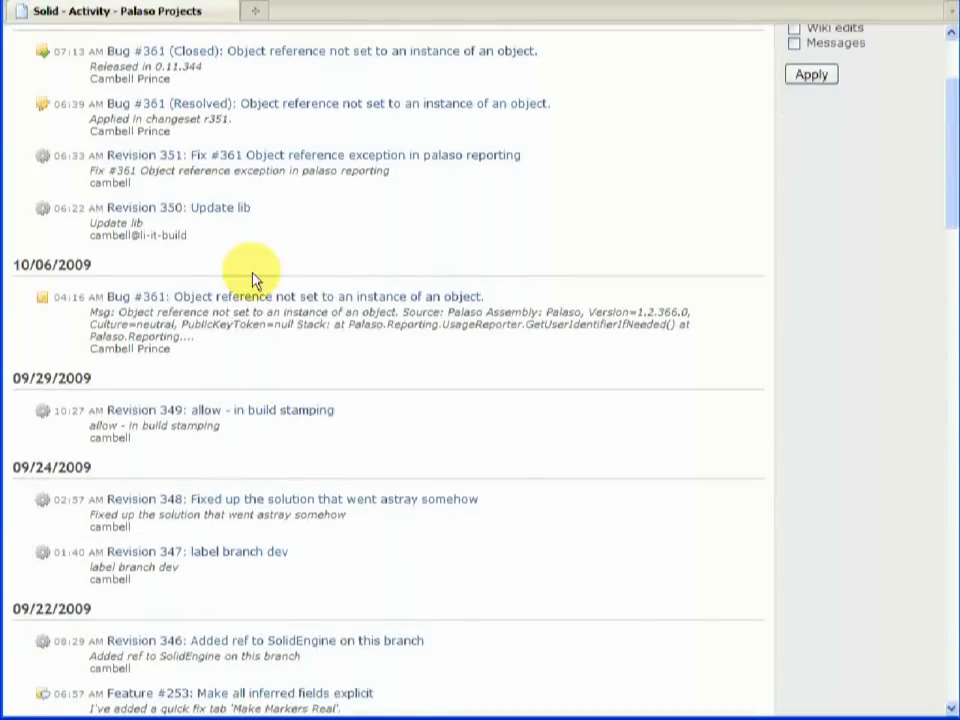